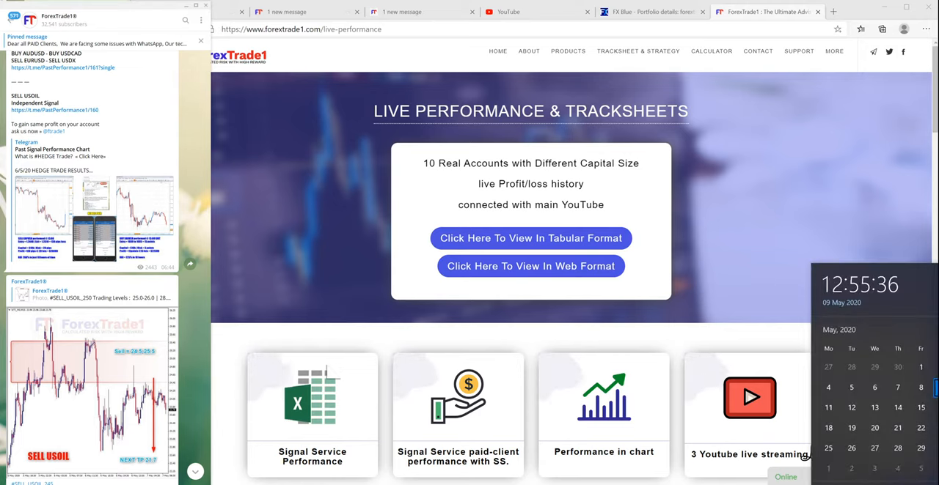
# Scroll the ForexTrade1 channel past the SELL USOIL posts to the SELL EURUSD / SELL USDX signal.
pyautogui.scroll(3)
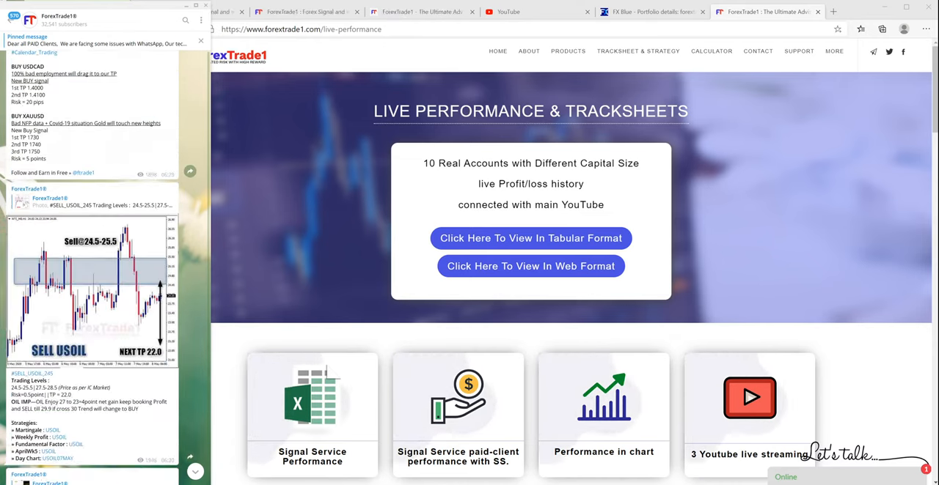
pyautogui.scroll(-3)
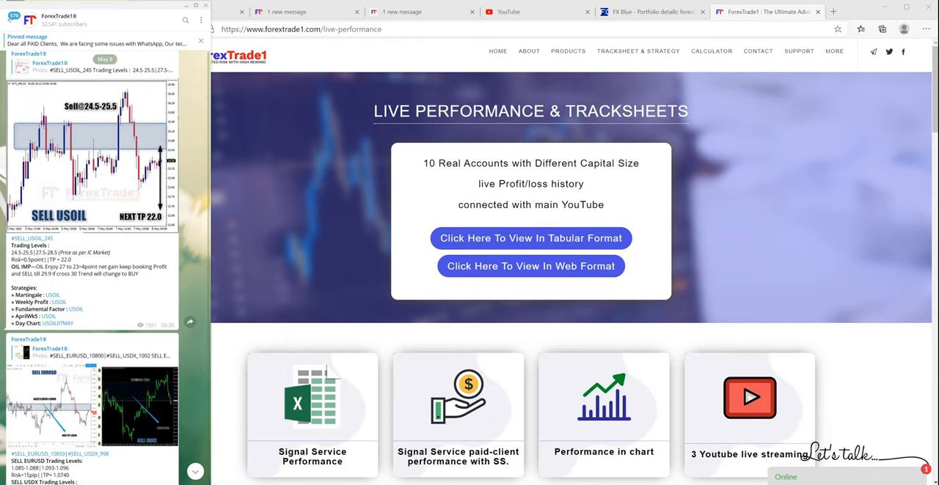
pyautogui.scroll(-3)
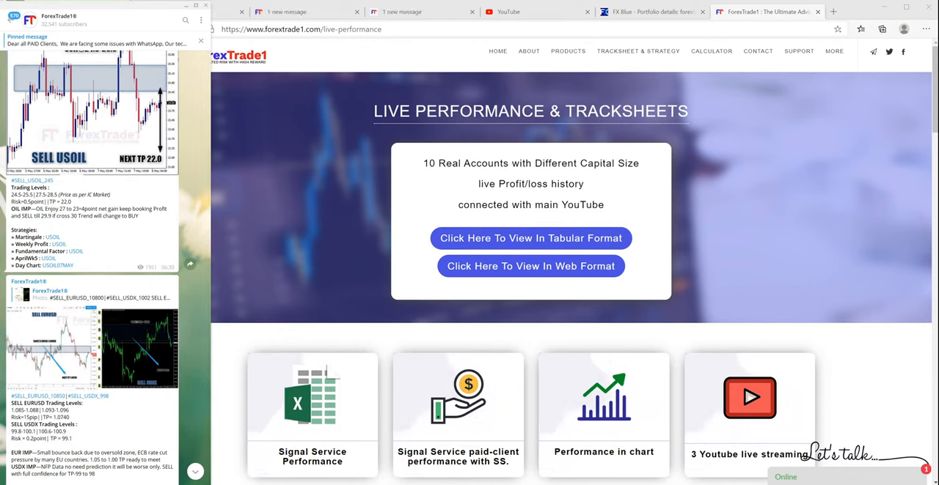
pyautogui.scroll(-3)
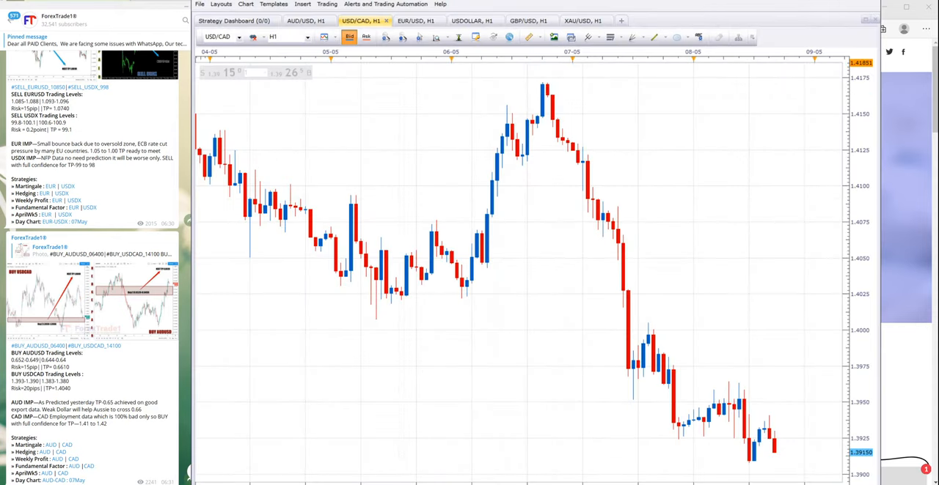
# Switch from the EUR/USD H1 chart to the USDOLLAR H1 chart.
pyautogui.click(415, 20)
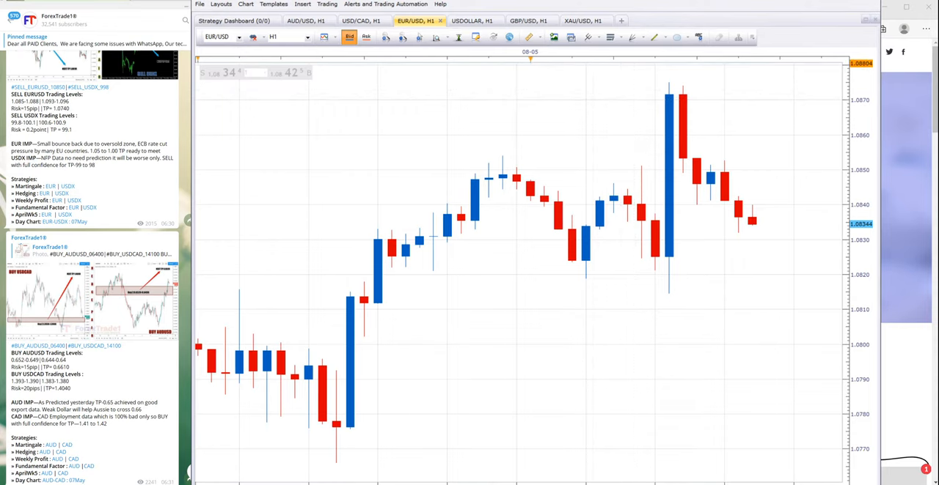
pyautogui.click(472, 19)
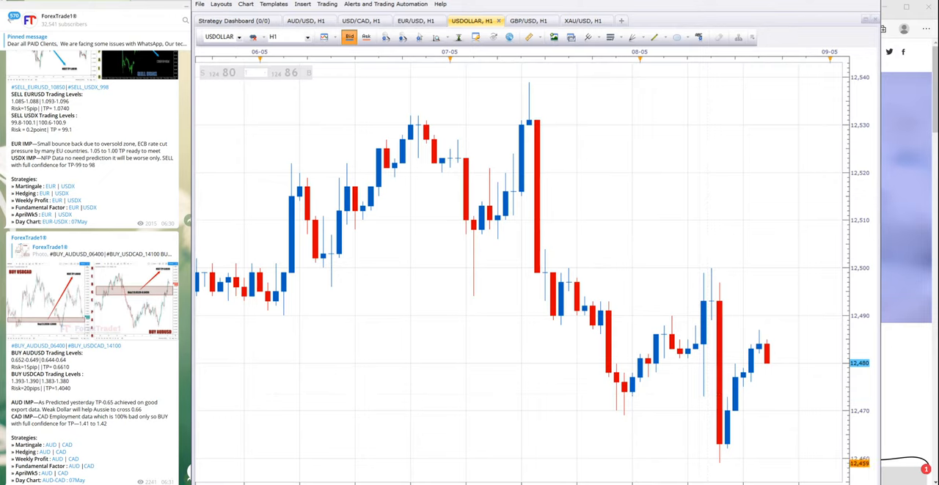
# View the AUD/USD H1 chart, then return to USD/CAD H1.
pyautogui.scroll(-3)
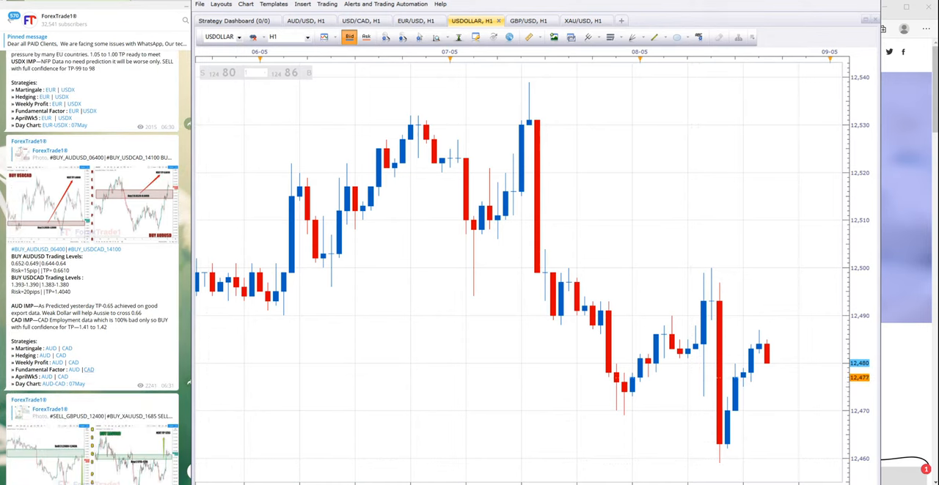
pyautogui.click(306, 20)
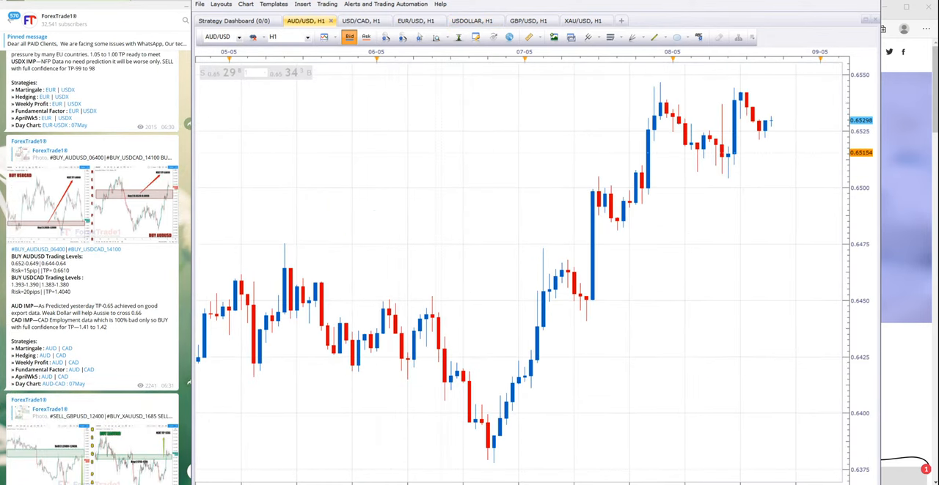
pyautogui.click(359, 21)
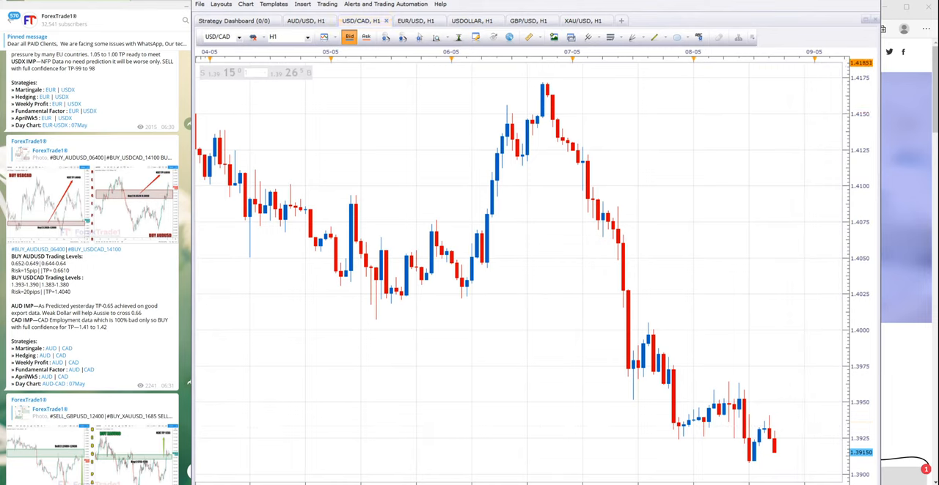
# Draw a red arrow from the USD/CAD peak after 07-05 down toward 1.4025.
pyautogui.moveTo(571, 86); pyautogui.dragTo(677, 292)
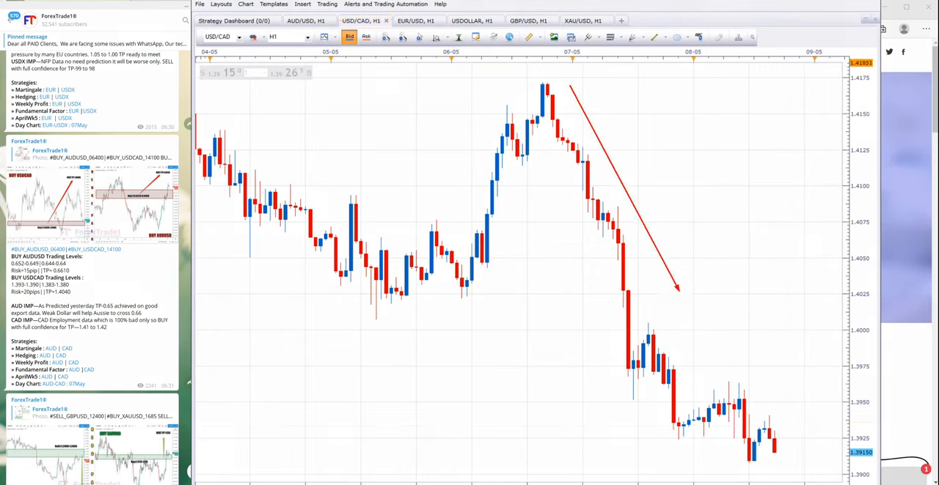
pyautogui.moveTo(675, 290); pyautogui.dragTo(818, 462)
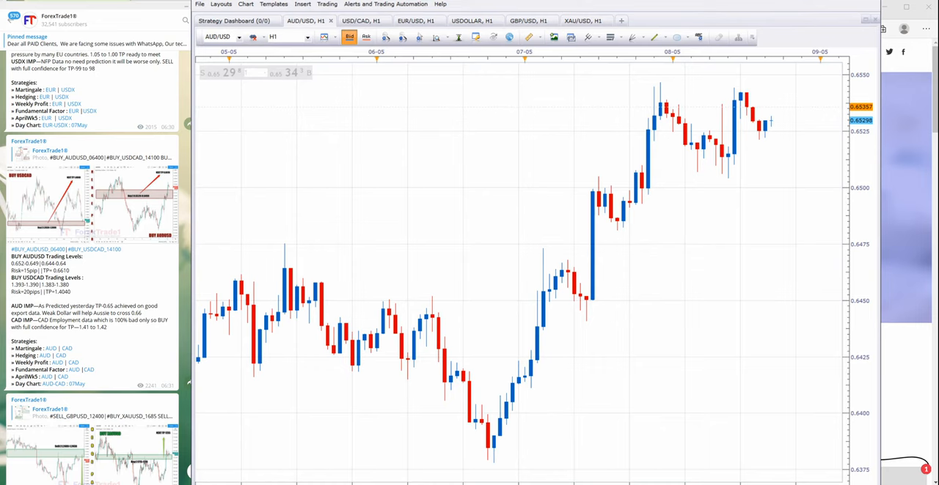
# Scroll the ForexTrade1 channel to the LIVE SELL EURUSD SIGNAL post with its entry and profit levels.
pyautogui.scroll(-3)
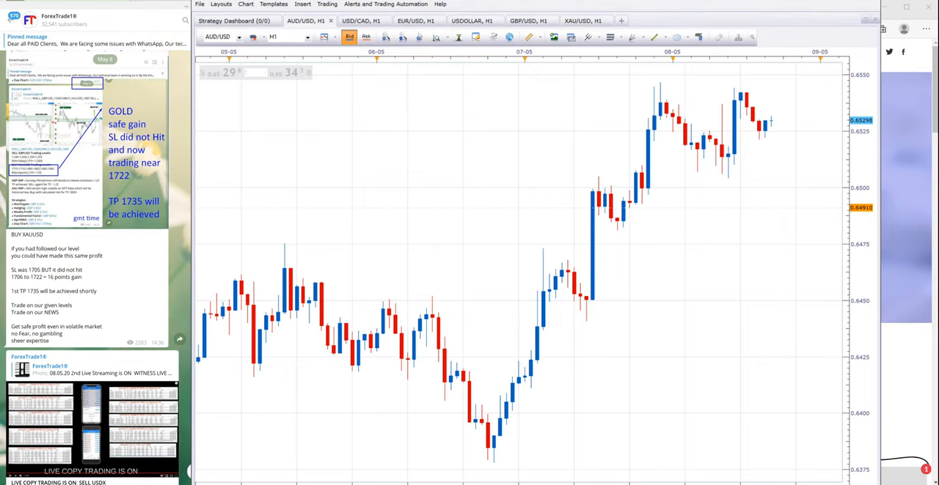
pyautogui.scroll(-3)
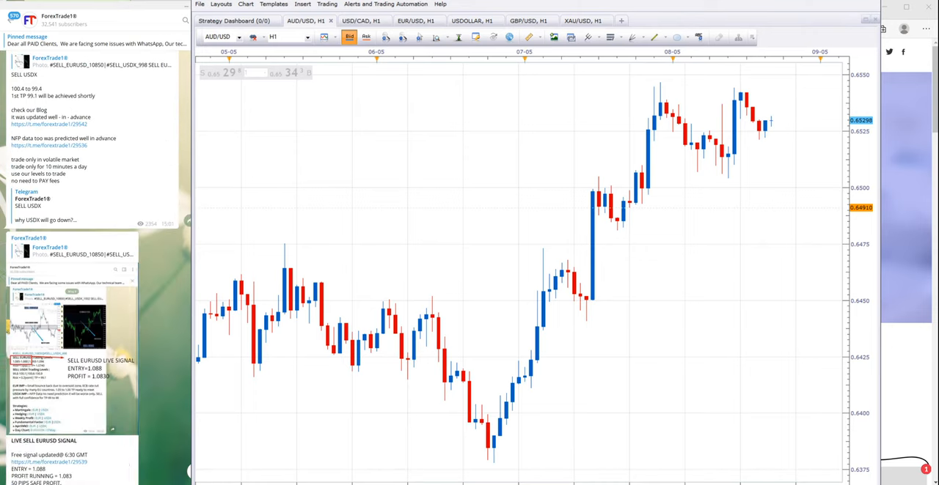
pyautogui.scroll(-3)
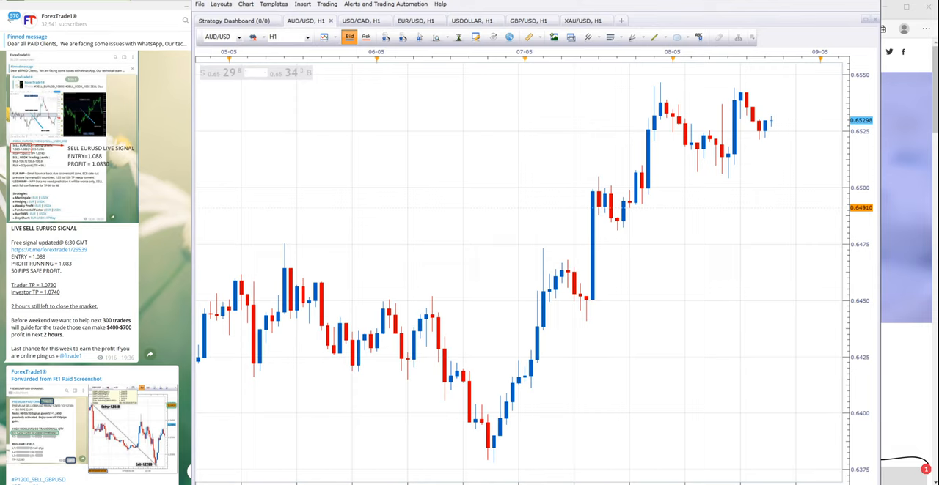
pyautogui.scroll(-3)
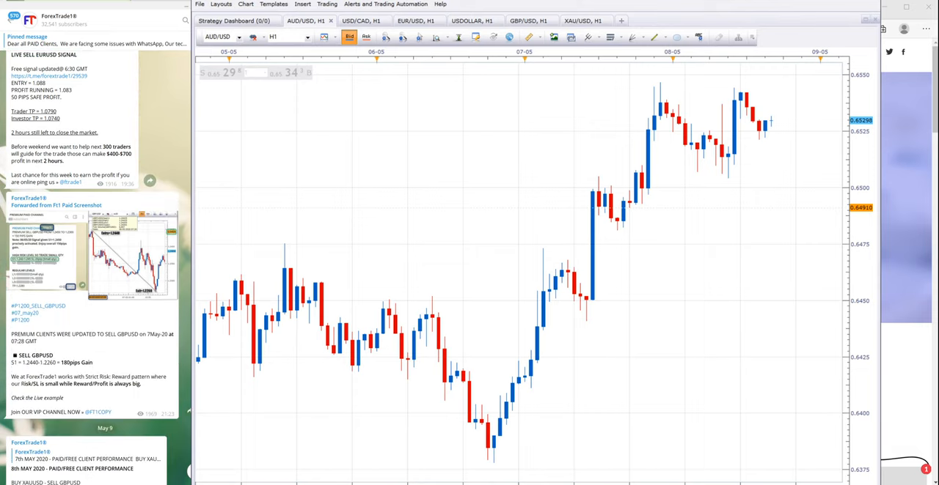
pyautogui.scroll(-3)
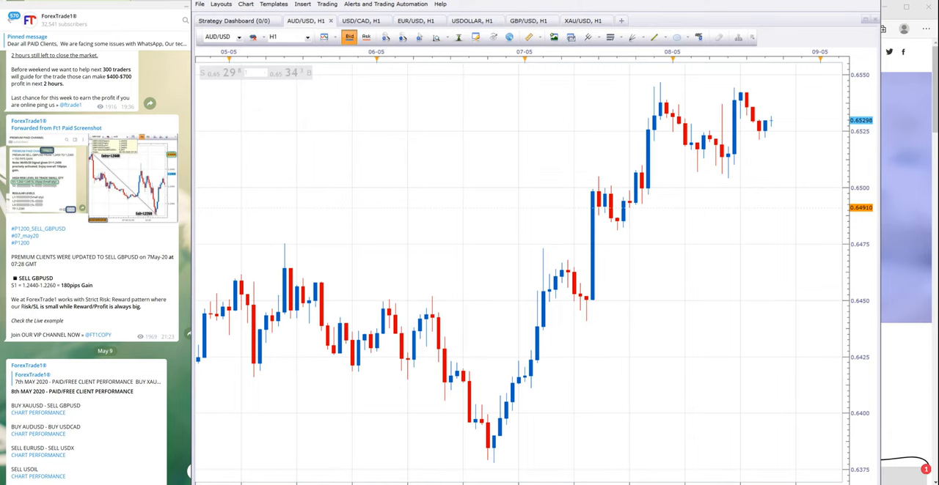
pyautogui.scroll(3)
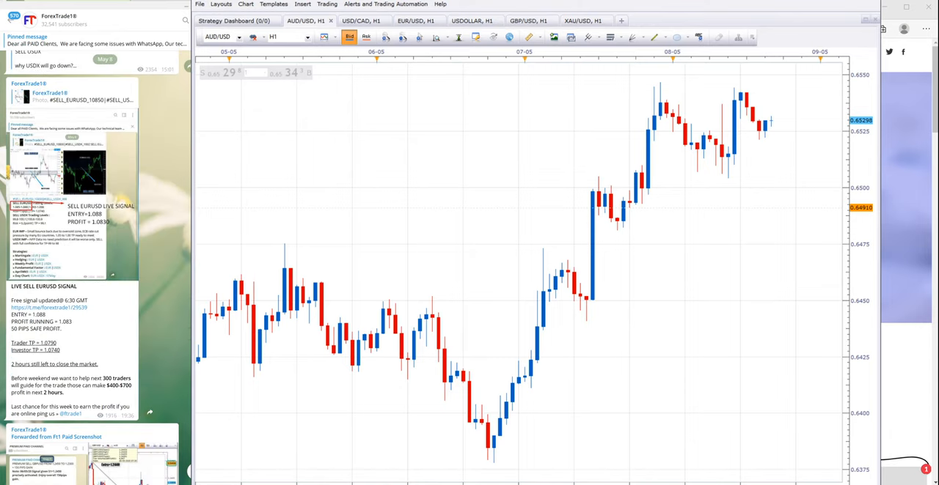